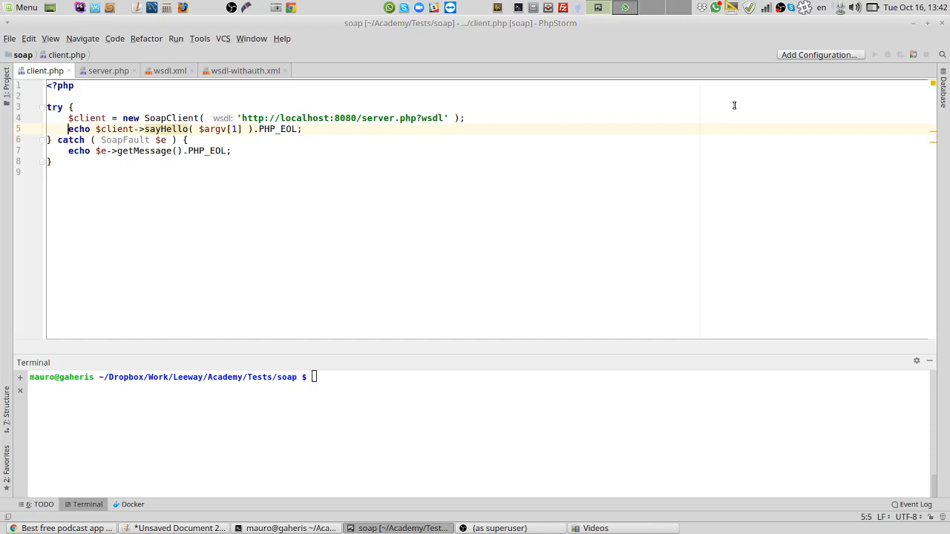
{"action": "mouse_move", "coordinate": [436, 419]}
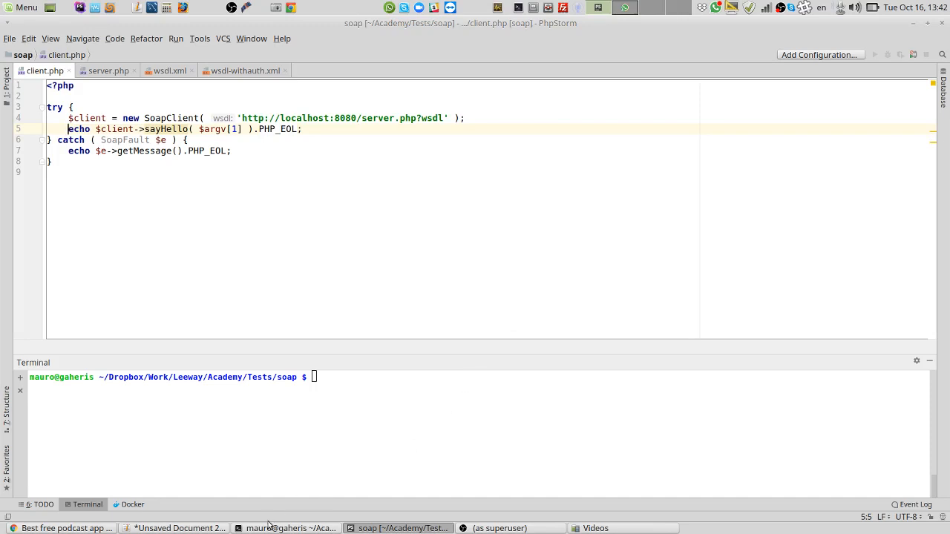
Start a PHP development server on localhost:8080 serving the current folder from Terminal.
{"action": "left_click", "coordinate": [290, 529]}
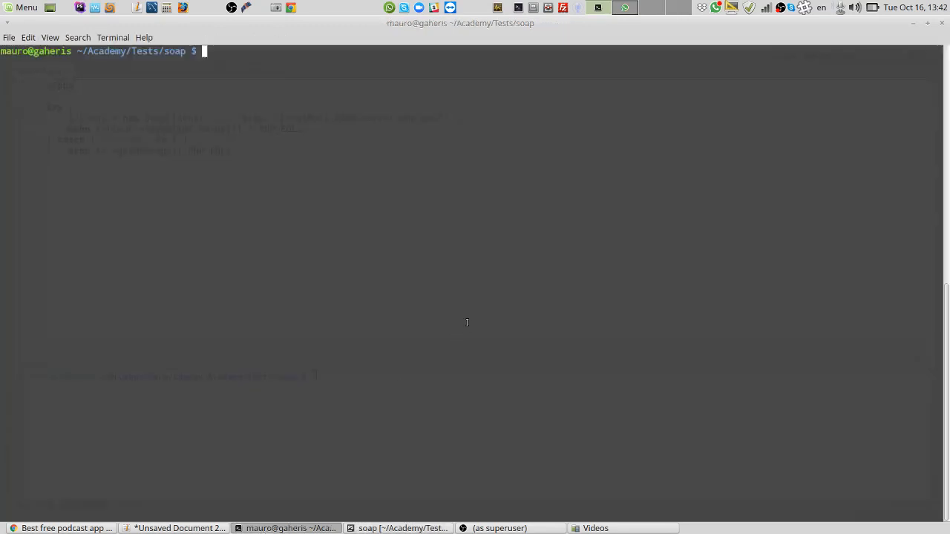
{"action": "type", "text": "php -S localhost:8080 -t ."}
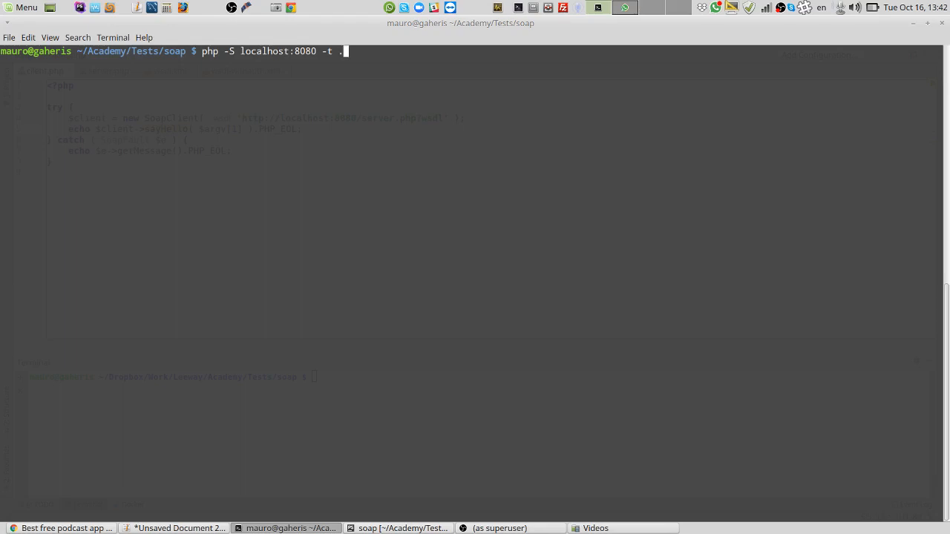
{"action": "key", "text": "Return"}
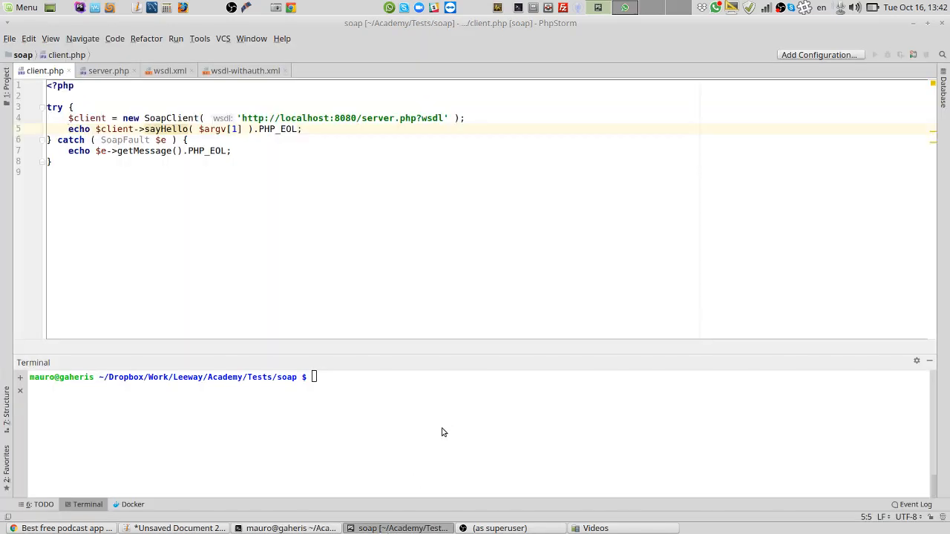
Run php client.php Mauro to print Hello Mauro, then highlight the $argv[1] argument.
{"action": "type", "text": "clear; php client.php Mauro"}
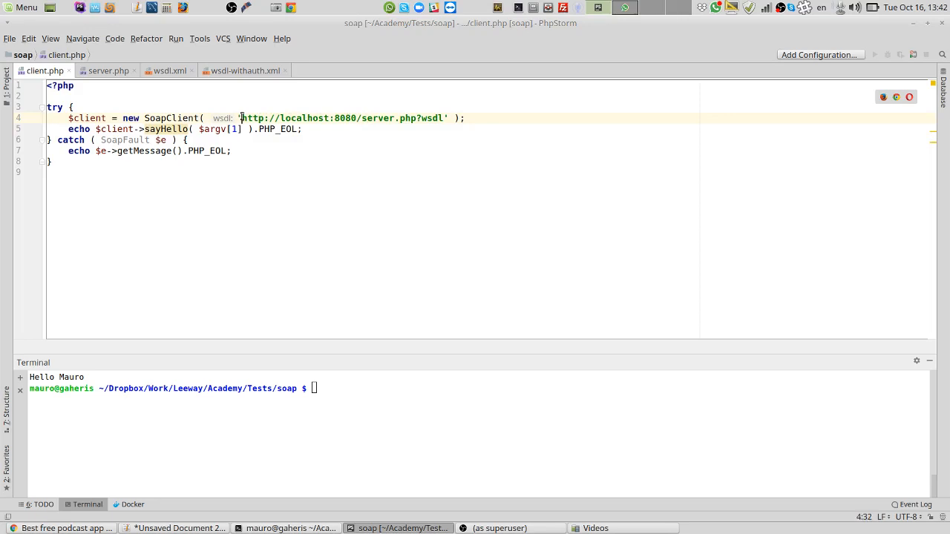
{"action": "left_click_drag", "start_coordinate": [241, 117], "coordinate": [418, 118]}
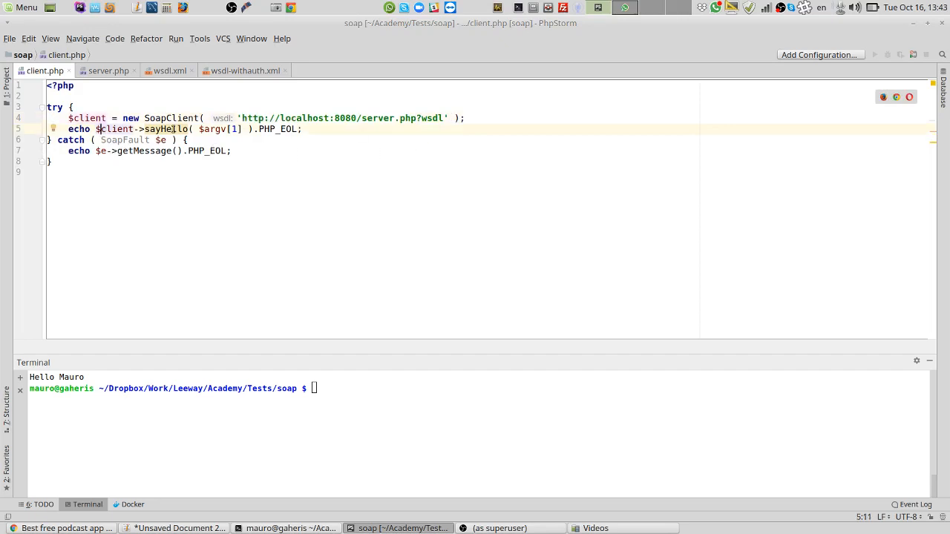
{"action": "mouse_move", "coordinate": [166, 128]}
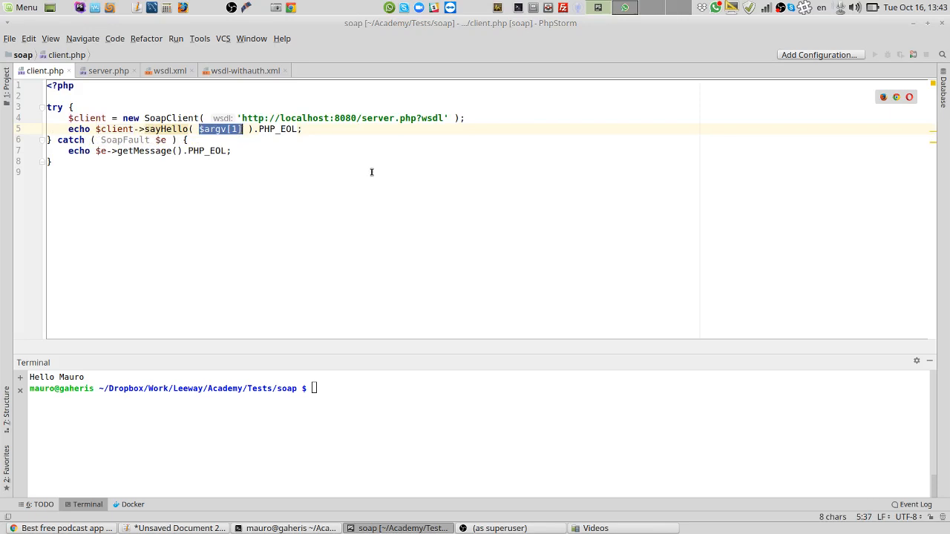
{"action": "mouse_move", "coordinate": [433, 191]}
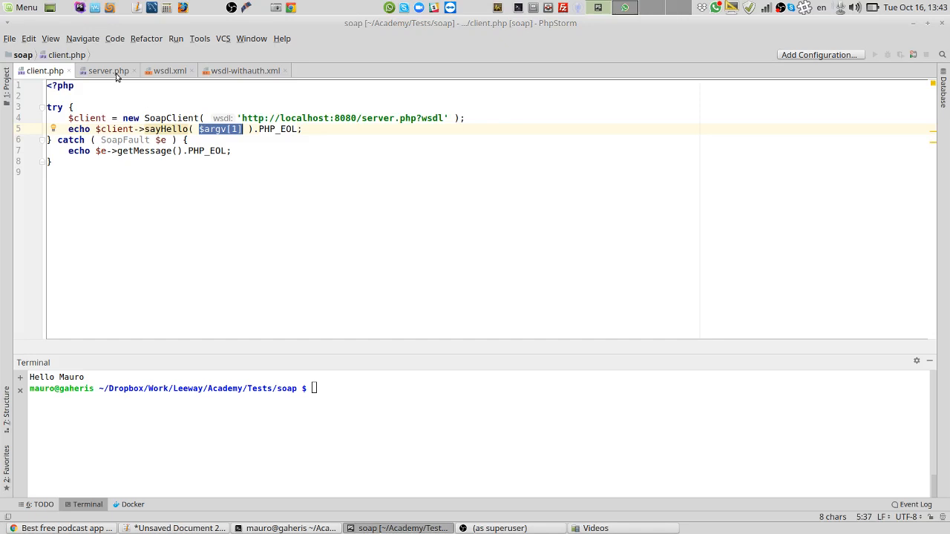
Review server.php: the sayHello body, the 'wsdl.xml' SoapServer argument and the setClass call.
{"action": "left_click", "coordinate": [106, 72]}
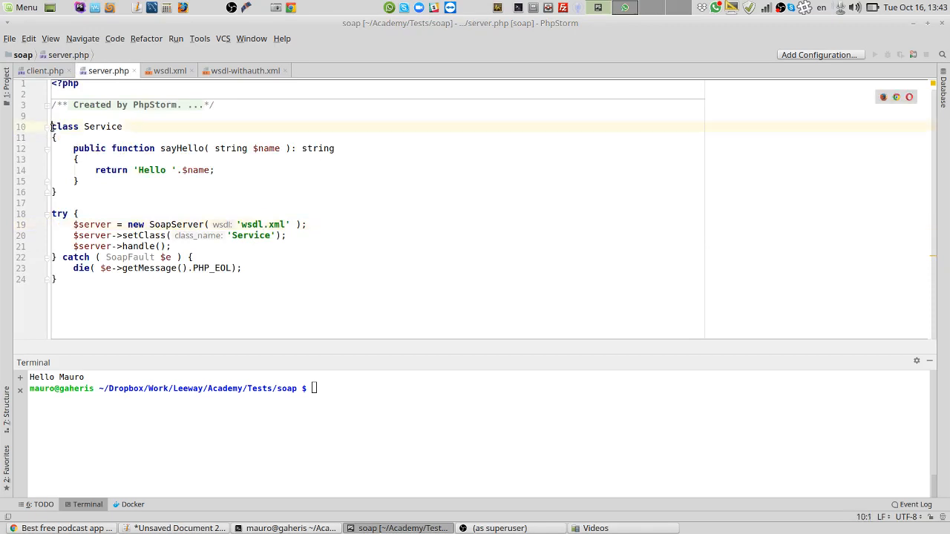
{"action": "left_click", "coordinate": [77, 159]}
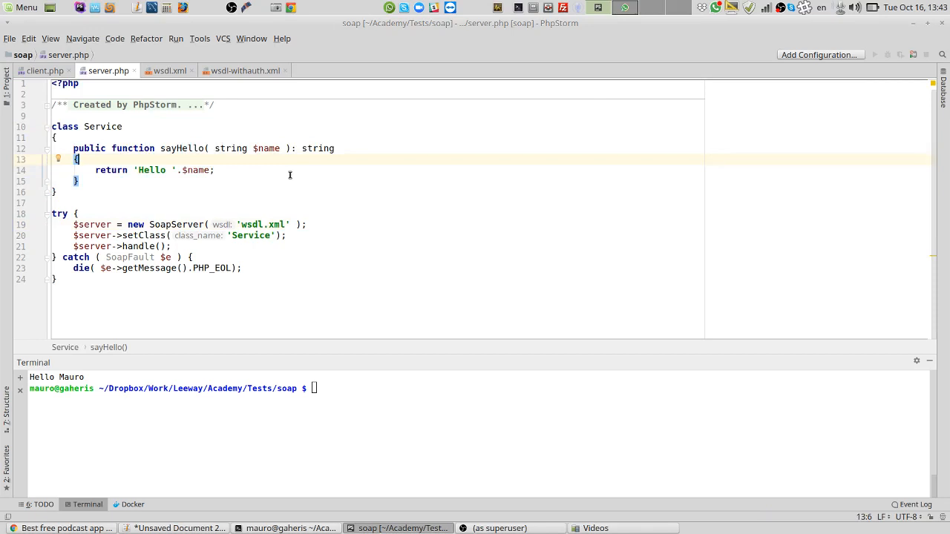
{"action": "mouse_move", "coordinate": [264, 175]}
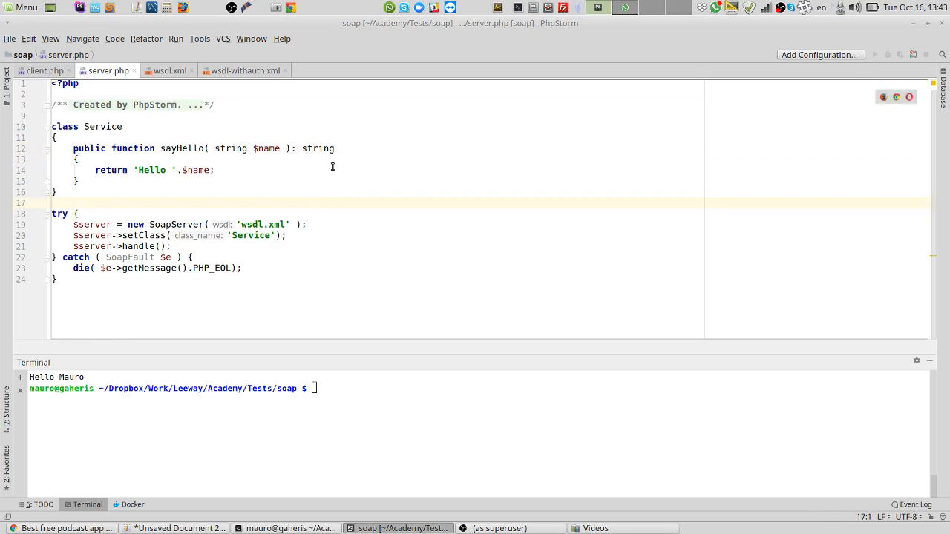
{"action": "mouse_move", "coordinate": [255, 231]}
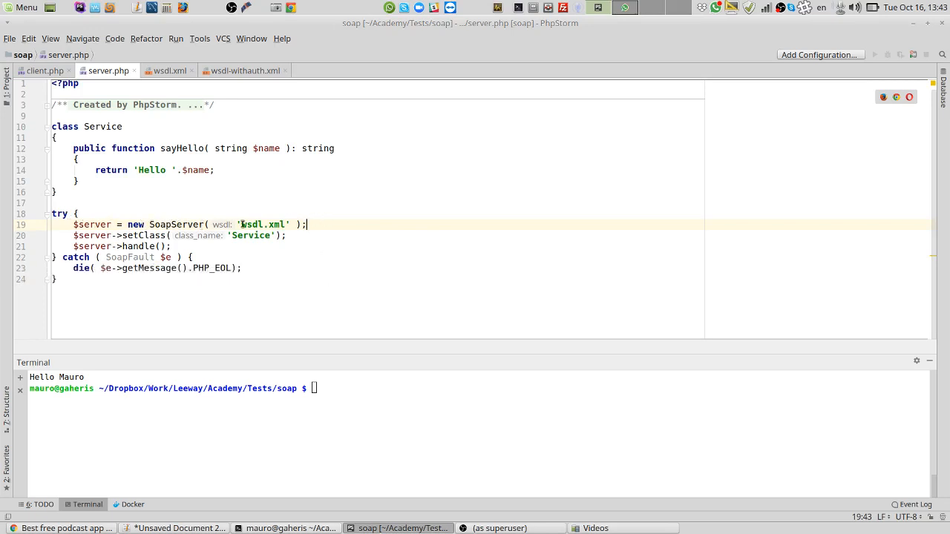
{"action": "double_click", "coordinate": [264, 224]}
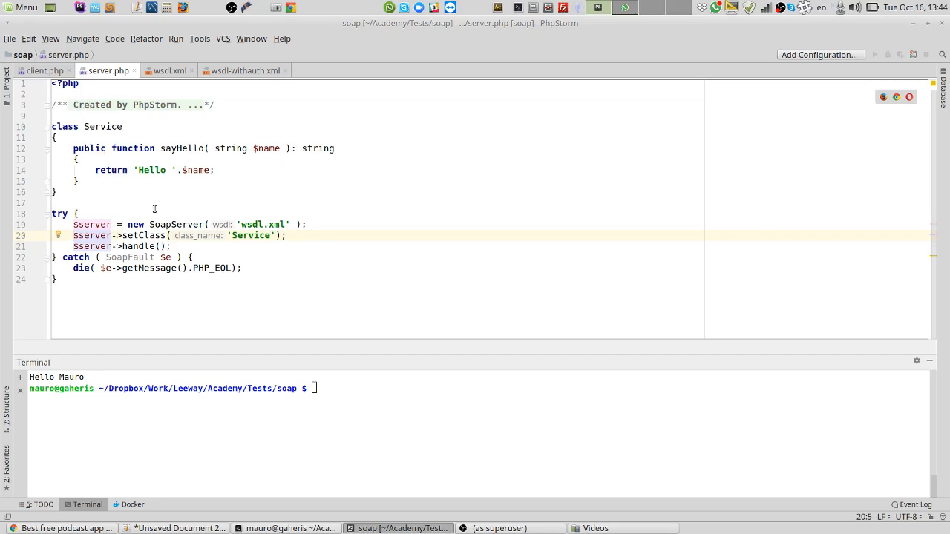
{"action": "left_click", "coordinate": [171, 246]}
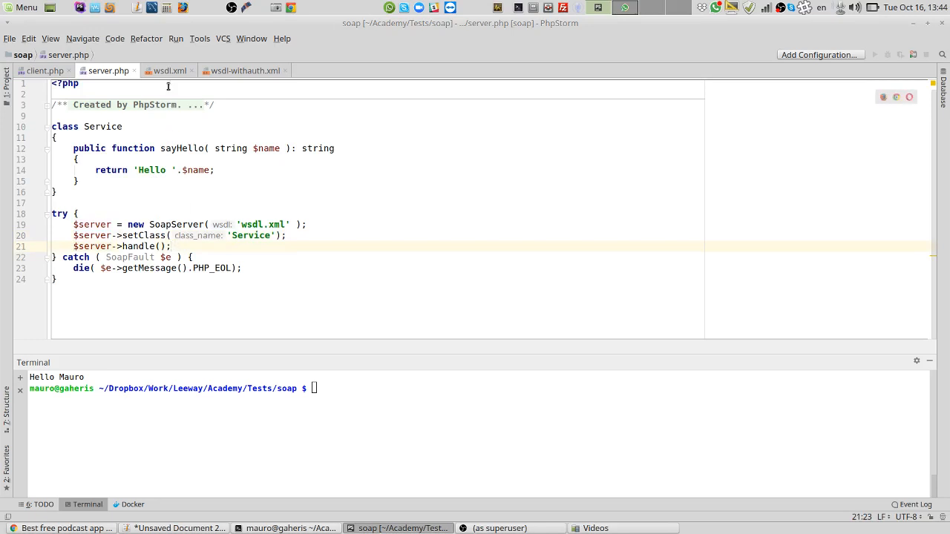
{"action": "left_click", "coordinate": [169, 71]}
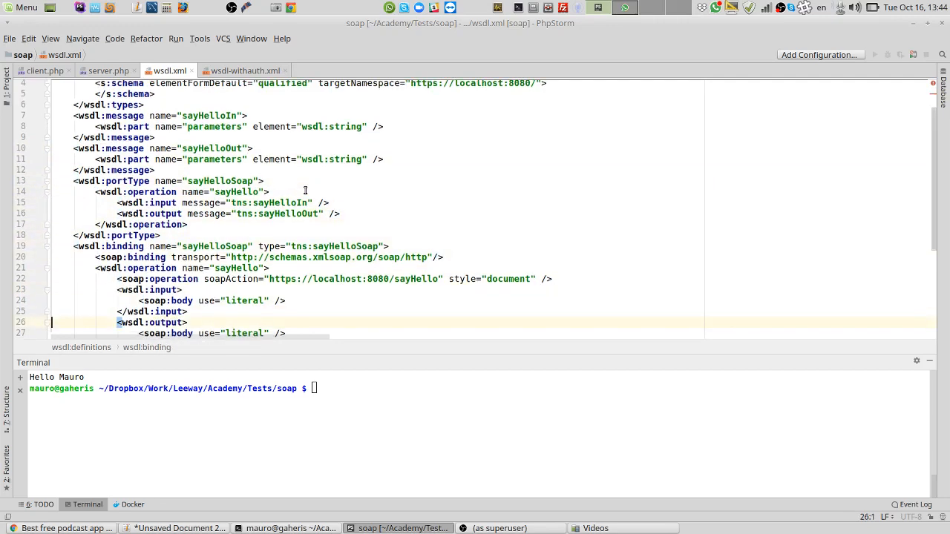
{"action": "scroll", "scroll_direction": "down", "scroll_amount": 3}
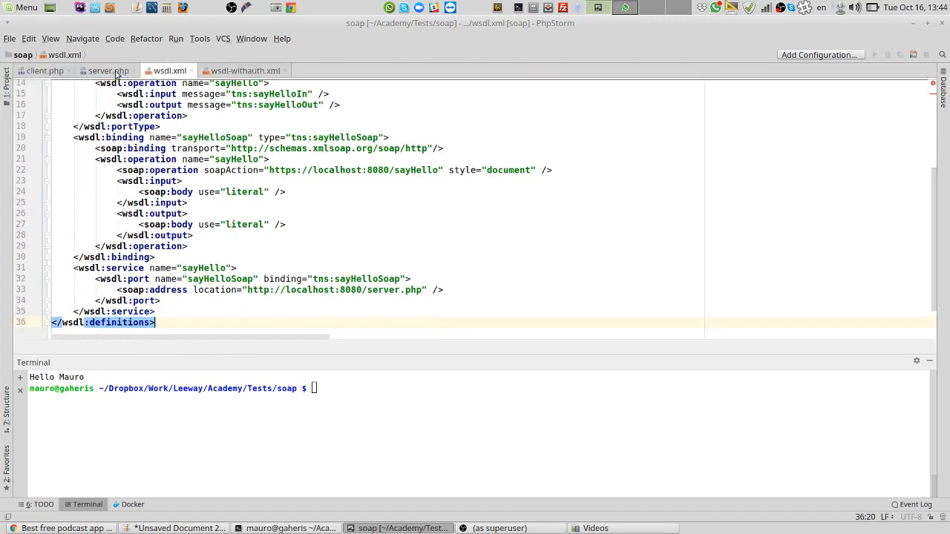
{"action": "left_click", "coordinate": [107, 71]}
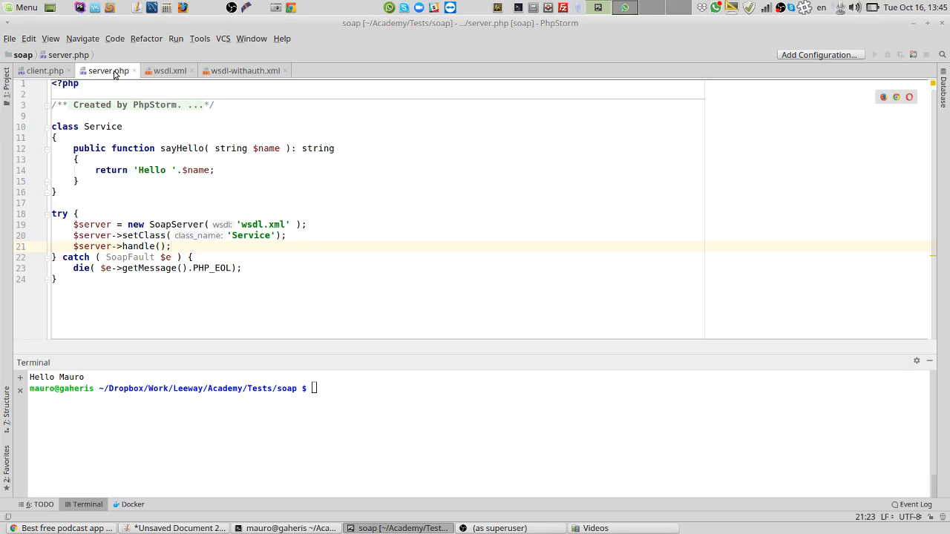
{"action": "left_click", "coordinate": [172, 246]}
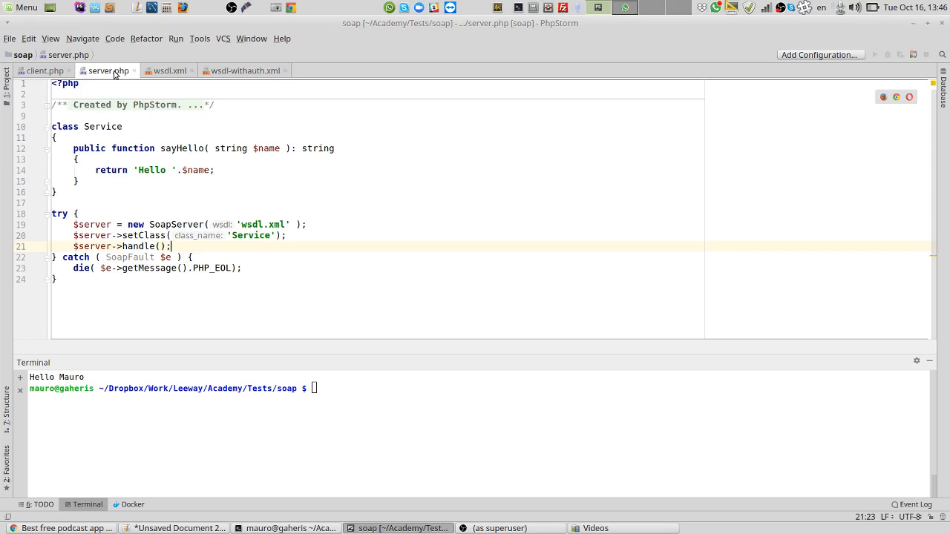
{"action": "mouse_move", "coordinate": [207, 71]}
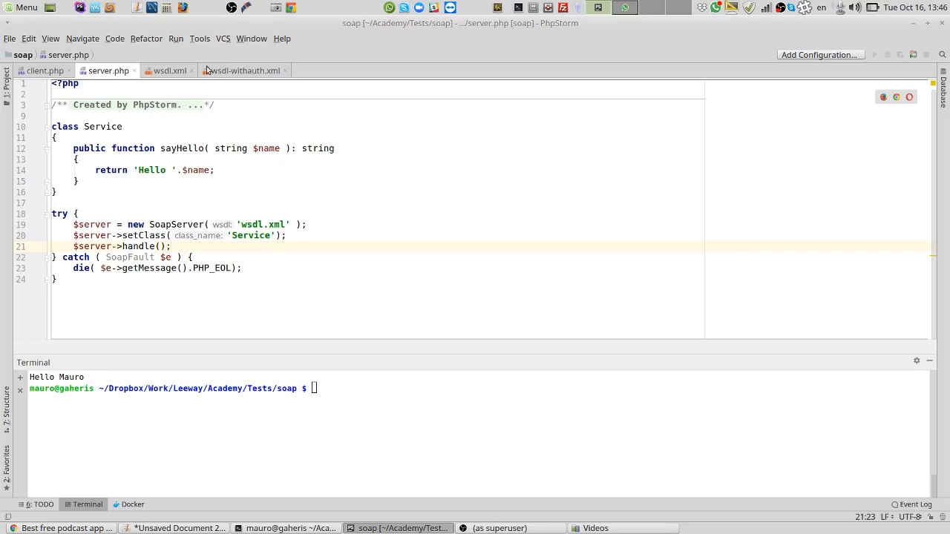
{"action": "mouse_move", "coordinate": [215, 72]}
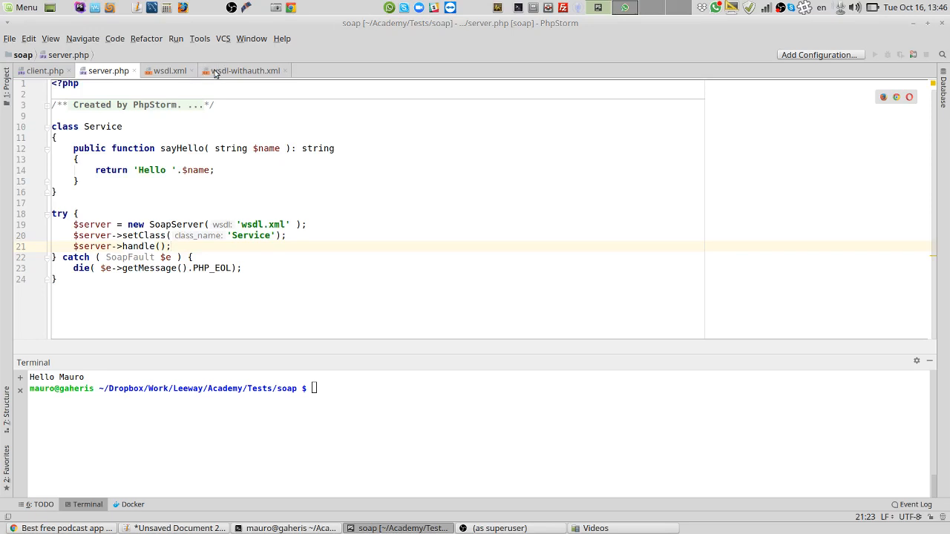
{"action": "mouse_move", "coordinate": [245, 71]}
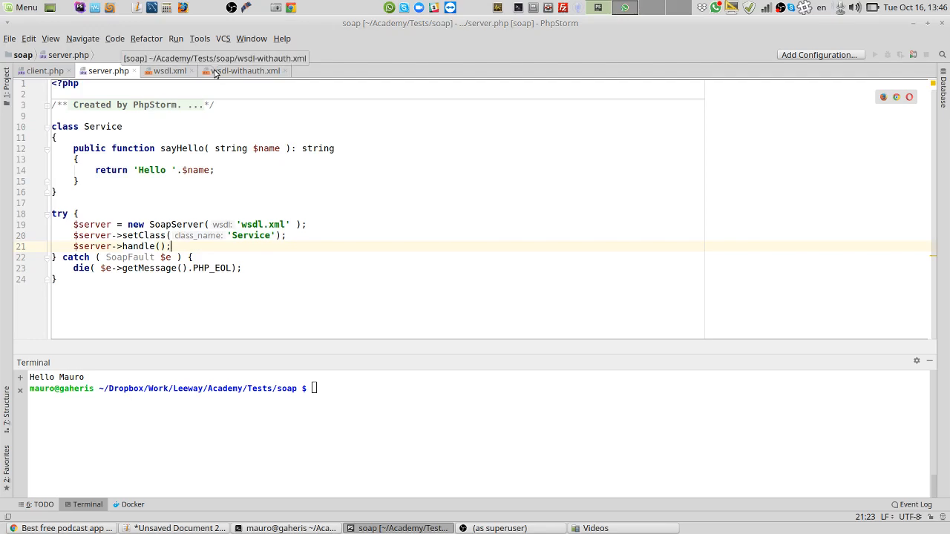
Compare wsdl-withauth.xml against wsdl.xml and select its UserCredentials message definition.
{"action": "left_click", "coordinate": [245, 71]}
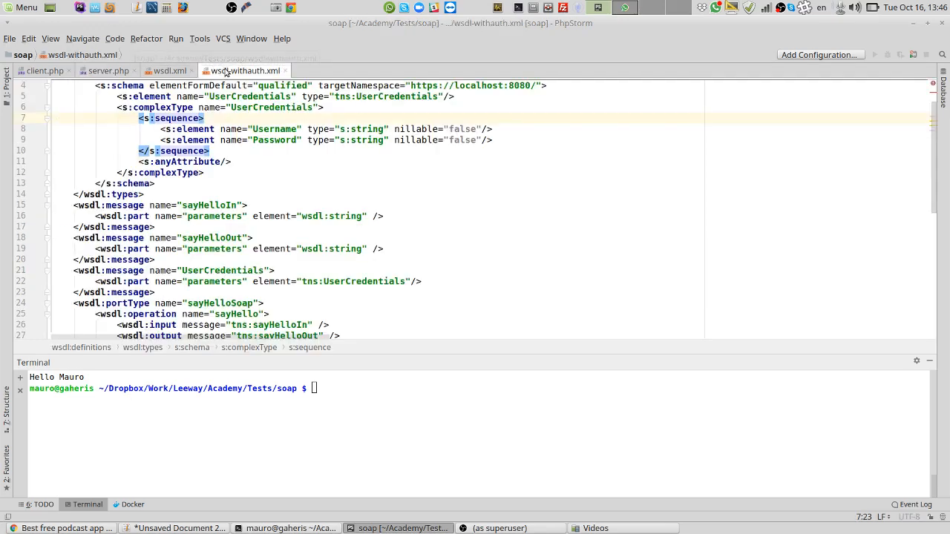
{"action": "left_click", "coordinate": [169, 72]}
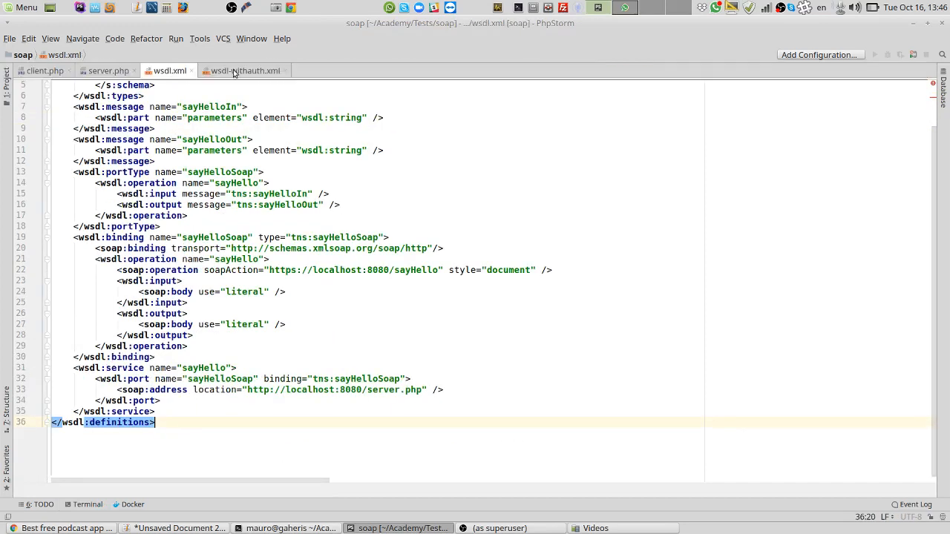
{"action": "scroll", "scroll_direction": "up", "scroll_amount": 3}
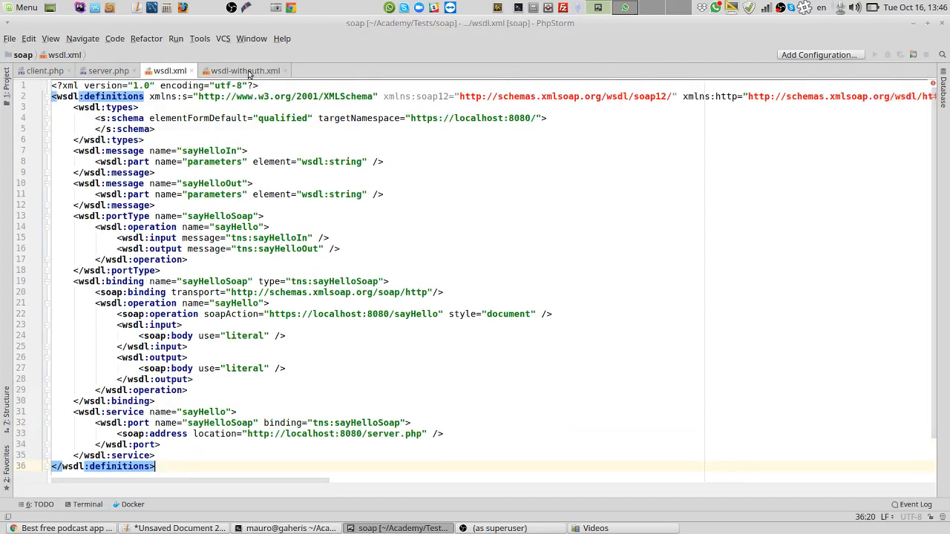
{"action": "left_click", "coordinate": [245, 72]}
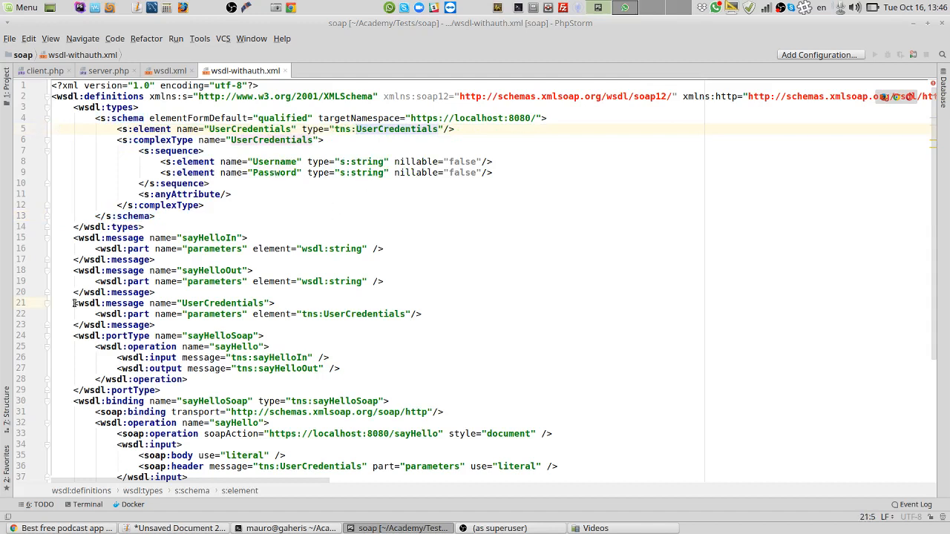
{"action": "left_click_drag", "start_coordinate": [74, 303], "coordinate": [160, 323]}
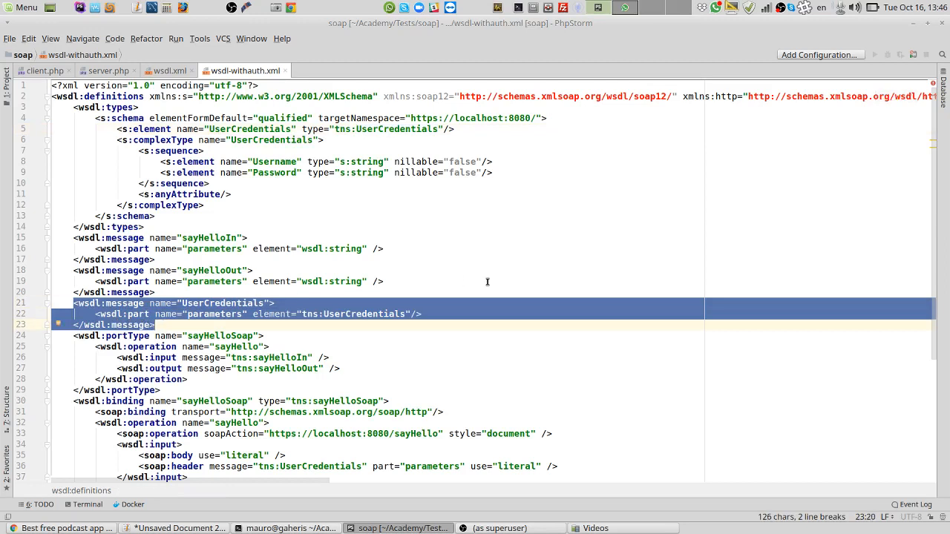
Compare the sayHello input's UserCredentials soap:header with the original WSDL, then bring up the notes.
{"action": "scroll", "scroll_direction": "down", "scroll_amount": 3}
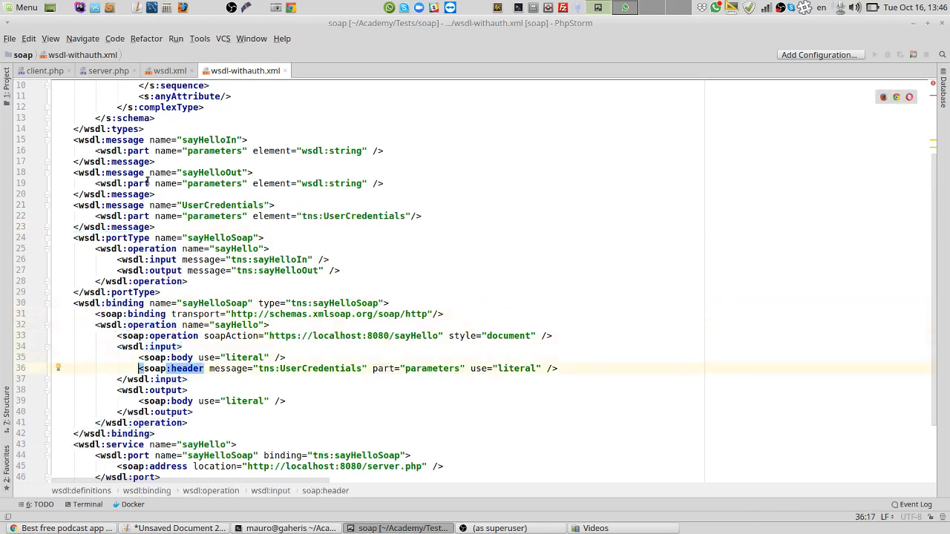
{"action": "left_click", "coordinate": [169, 71]}
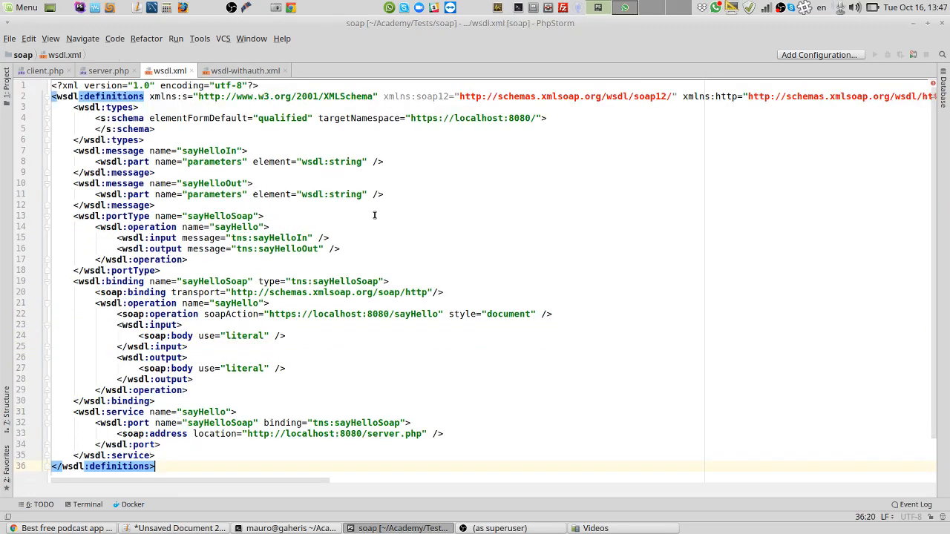
{"action": "scroll", "scroll_direction": "down", "scroll_amount": 3}
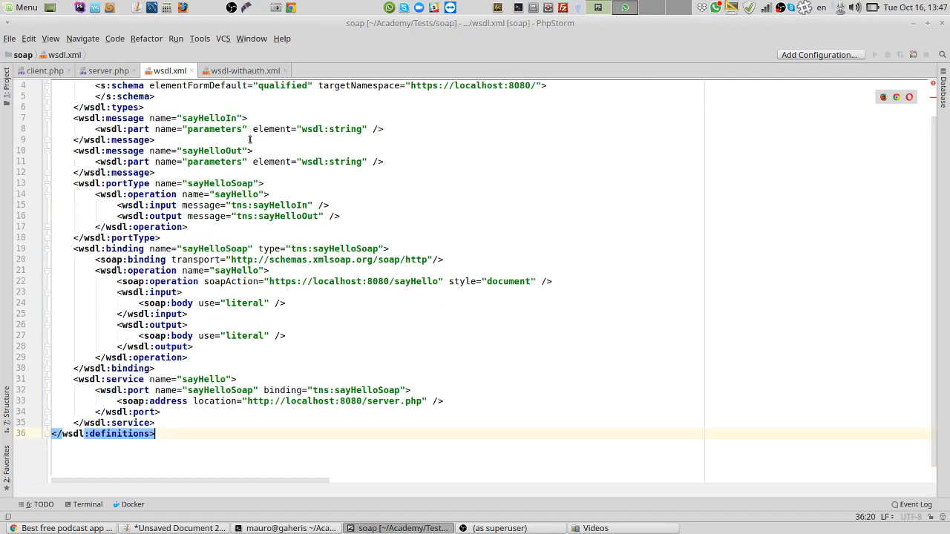
{"action": "left_click", "coordinate": [245, 71]}
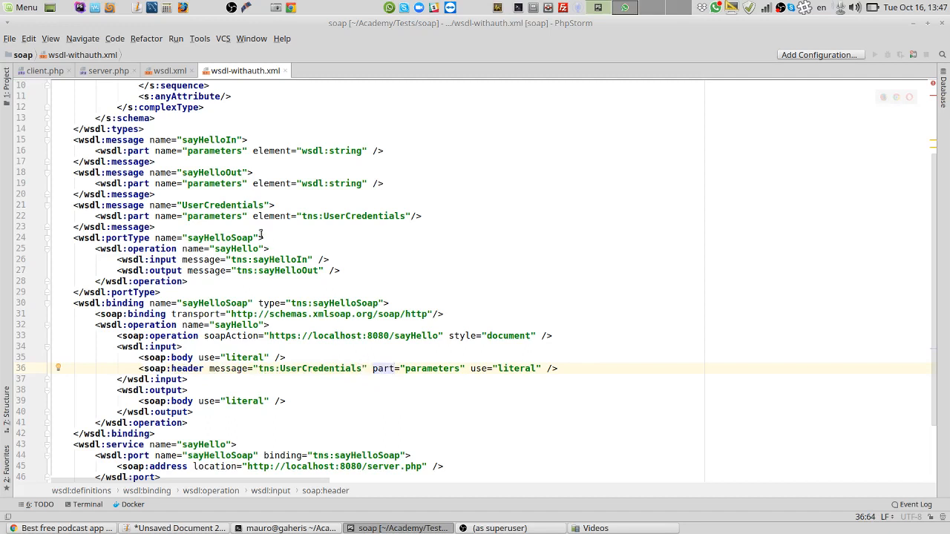
{"action": "mouse_move", "coordinate": [101, 72]}
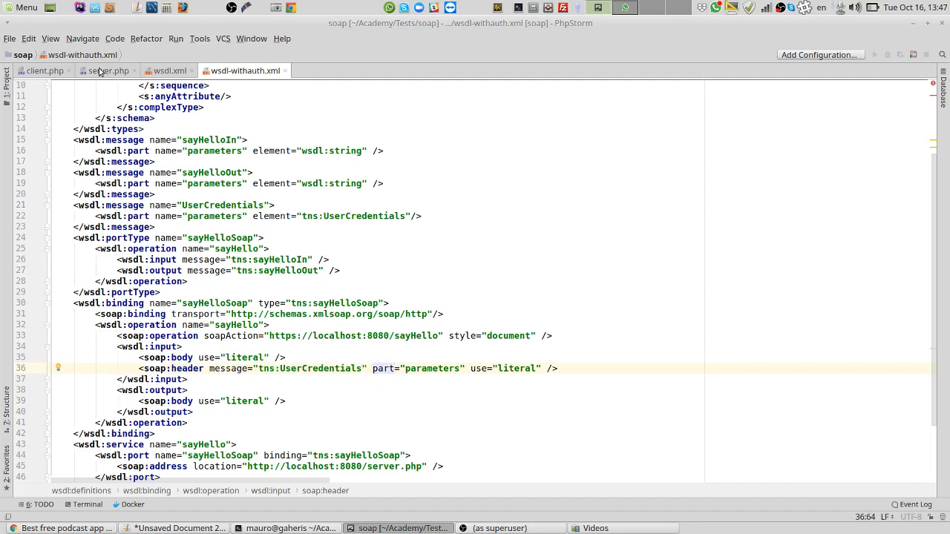
{"action": "left_click", "coordinate": [108, 71]}
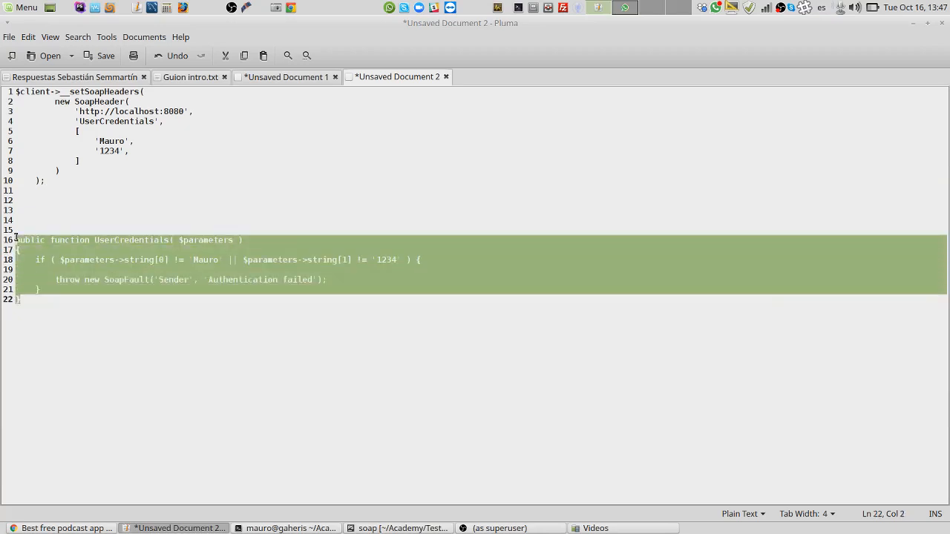
Add the UserCredentials method throwing 'Authentication failed' to server.php's Service class.
{"action": "left_click", "coordinate": [403, 529]}
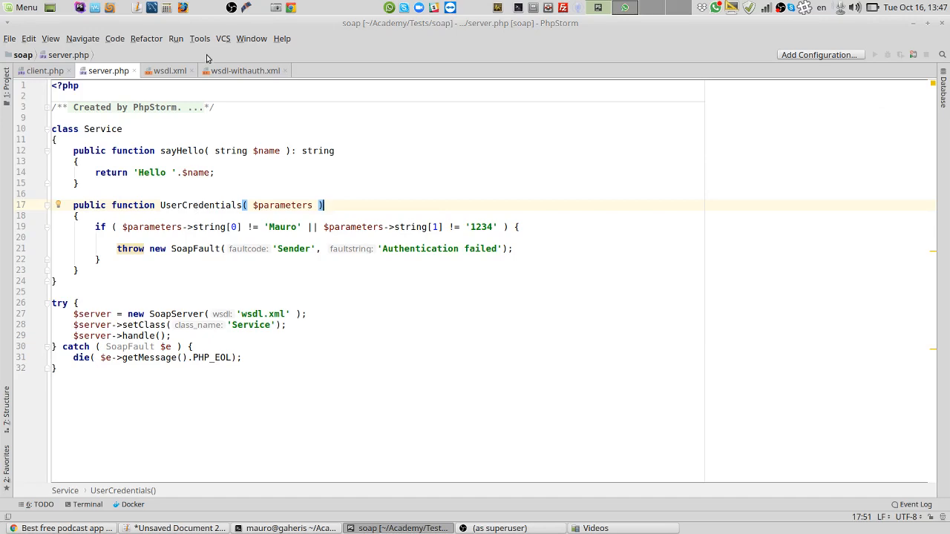
{"action": "left_click", "coordinate": [245, 72]}
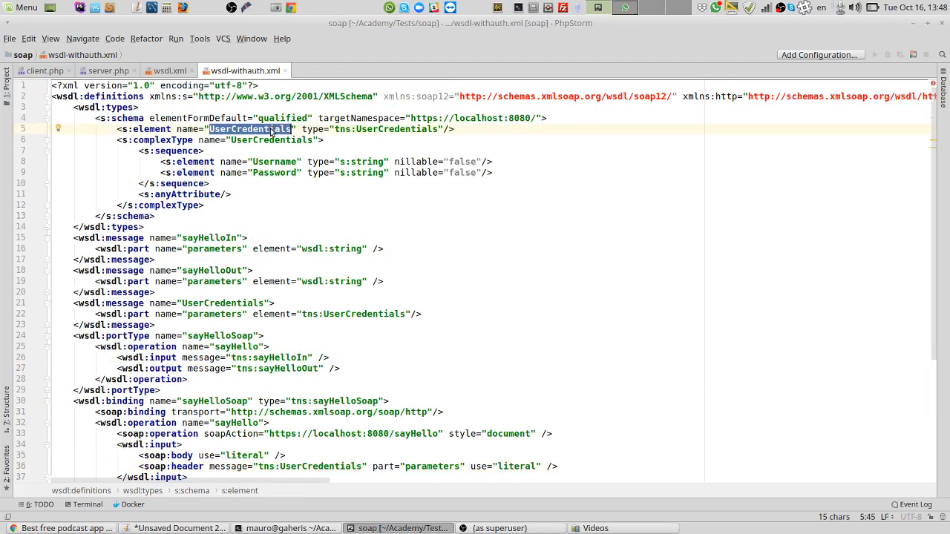
Check the UserCredentials header name in wsdl-withauth.xml, then show the client __setSoapHeaders notes.
{"action": "scroll", "scroll_direction": "down", "scroll_amount": 3}
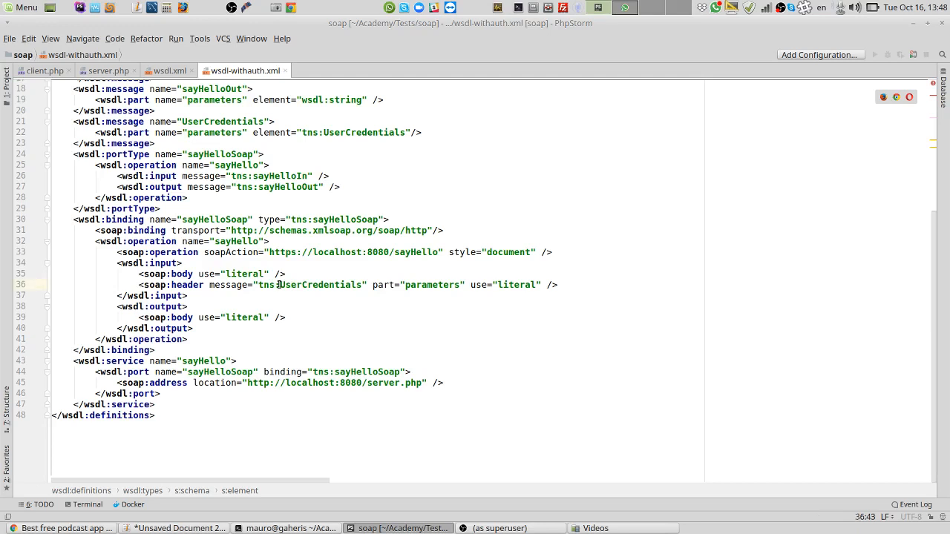
{"action": "double_click", "coordinate": [321, 285]}
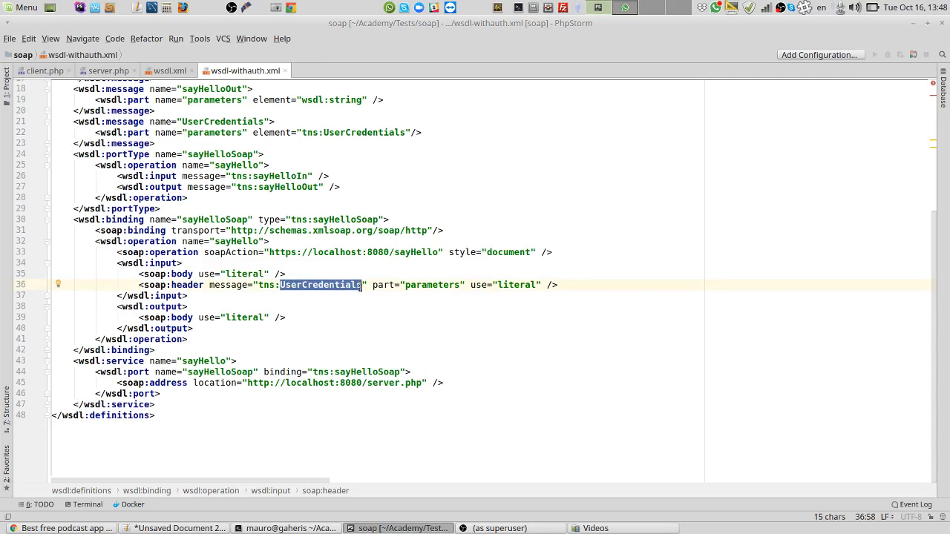
{"action": "left_click", "coordinate": [107, 71]}
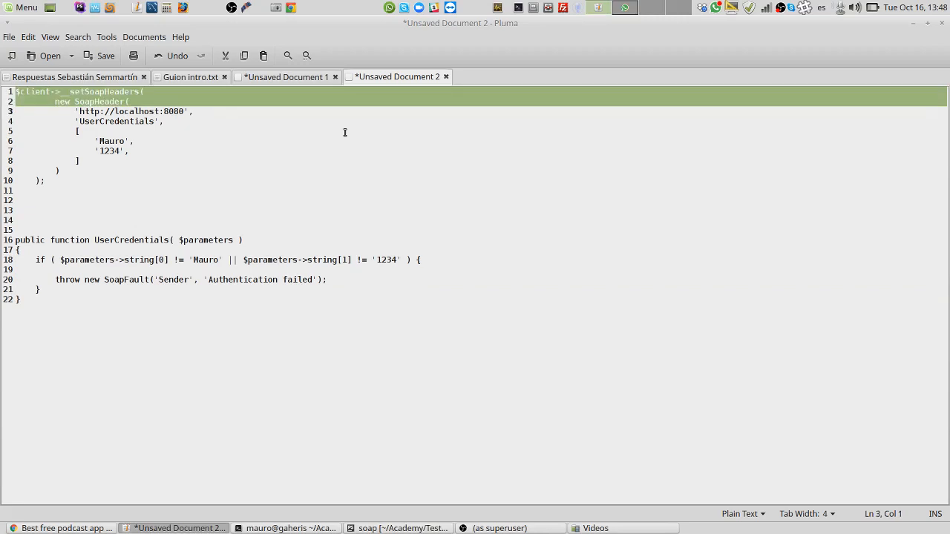
Paste the __setSoapHeaders snippet into client.php and inspect its SoapHeader UserCredentials name.
{"action": "left_click_drag", "start_coordinate": [17, 92], "coordinate": [44, 185]}
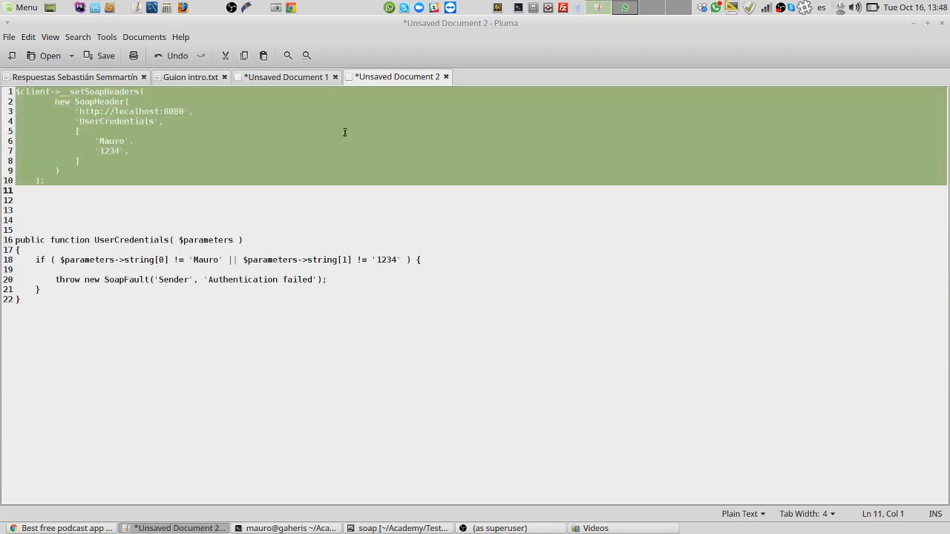
{"action": "left_click", "coordinate": [400, 528]}
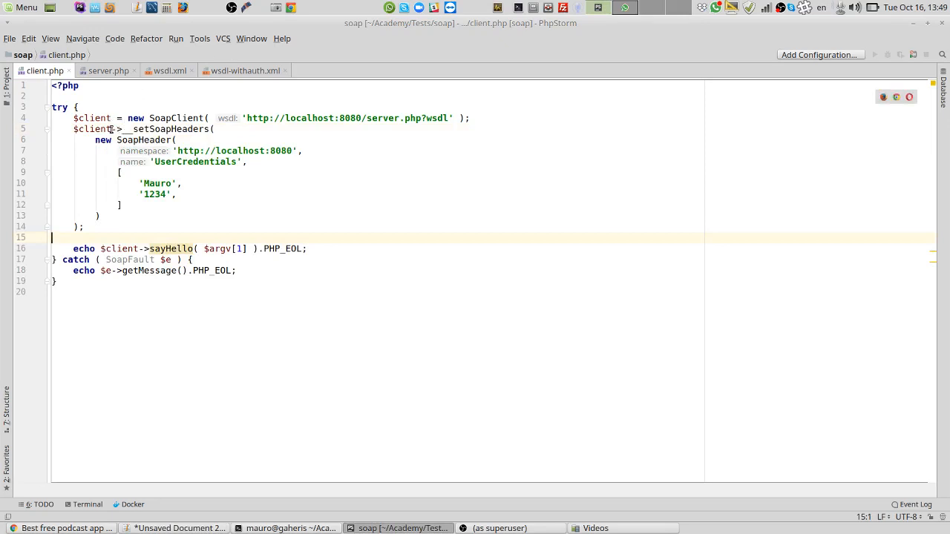
{"action": "mouse_move", "coordinate": [175, 255]}
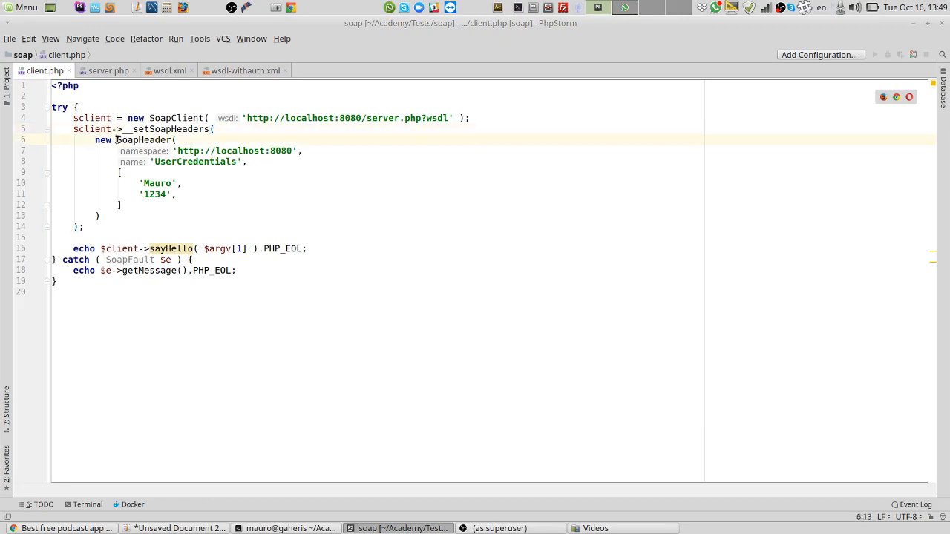
{"action": "double_click", "coordinate": [141, 140]}
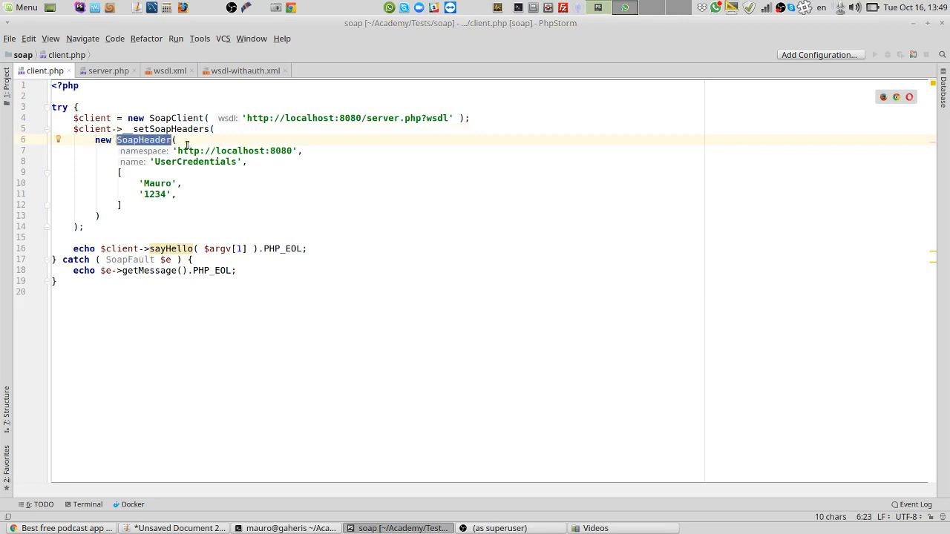
{"action": "left_click", "coordinate": [303, 152]}
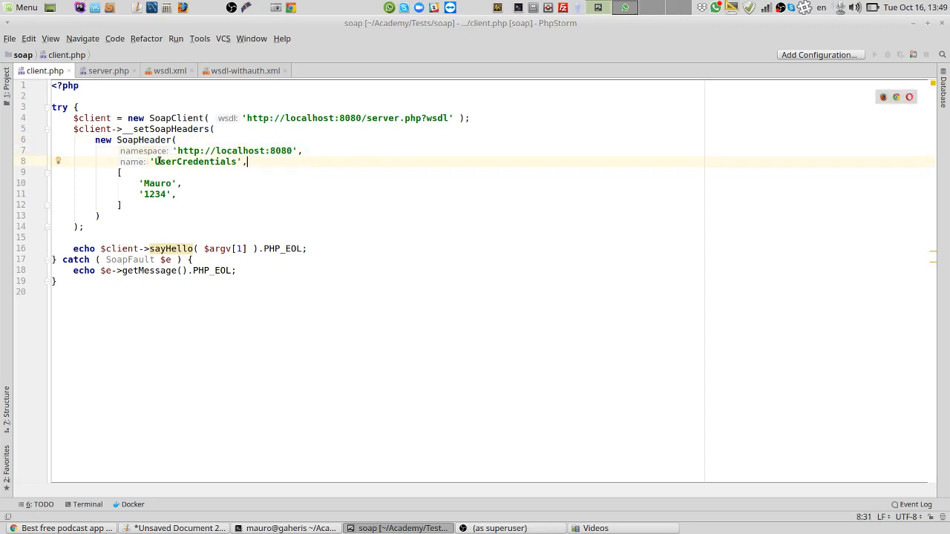
Match the header name with the WSDL and key the client credential as 'User'.
{"action": "left_click", "coordinate": [245, 71]}
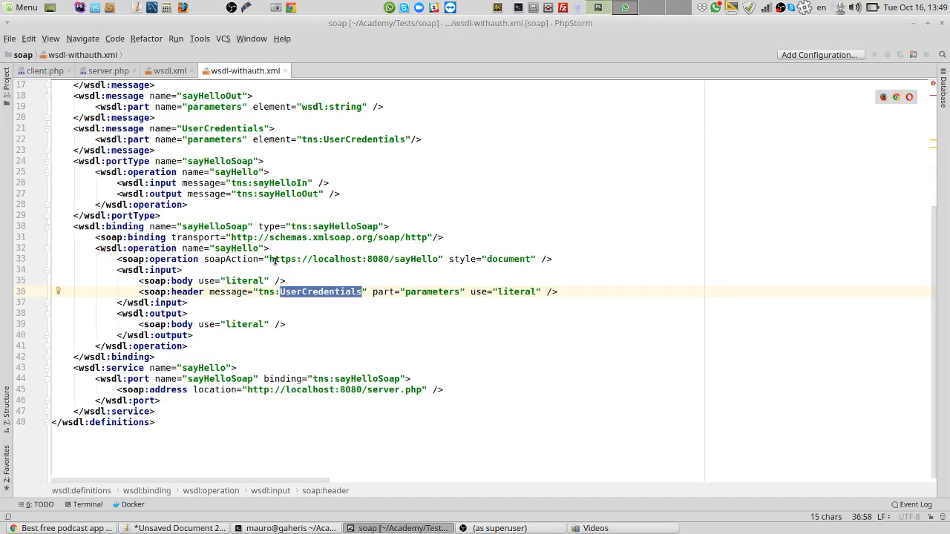
{"action": "left_click", "coordinate": [44, 71]}
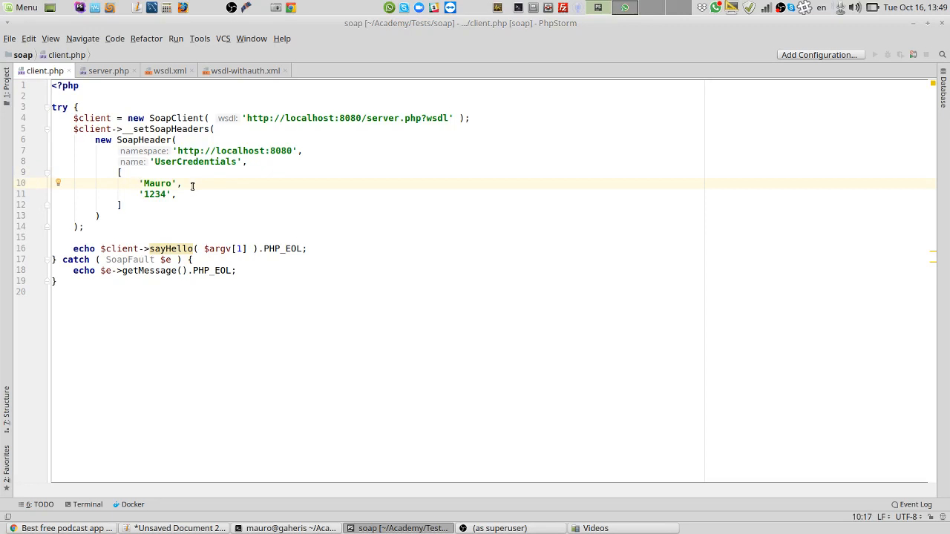
{"action": "type", "text": "'User'"}
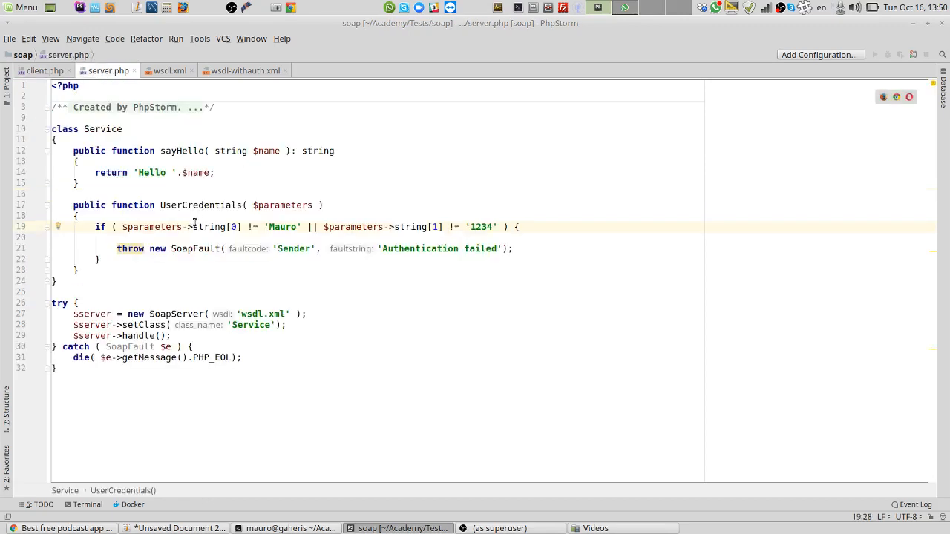
Make the server check read $parameters->Username and $parameters->Password, then show the terminal.
{"action": "type", "text": "Us"}
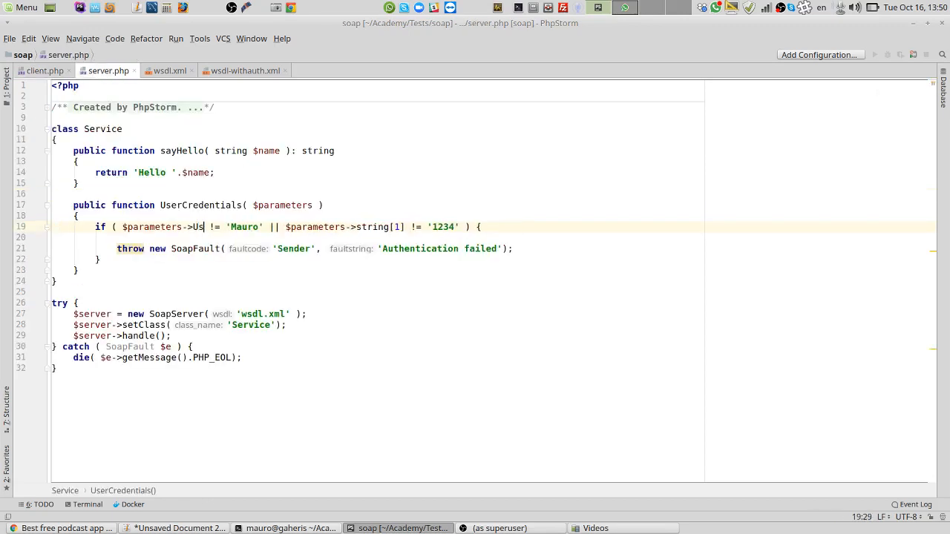
{"action": "type", "text": "ername"}
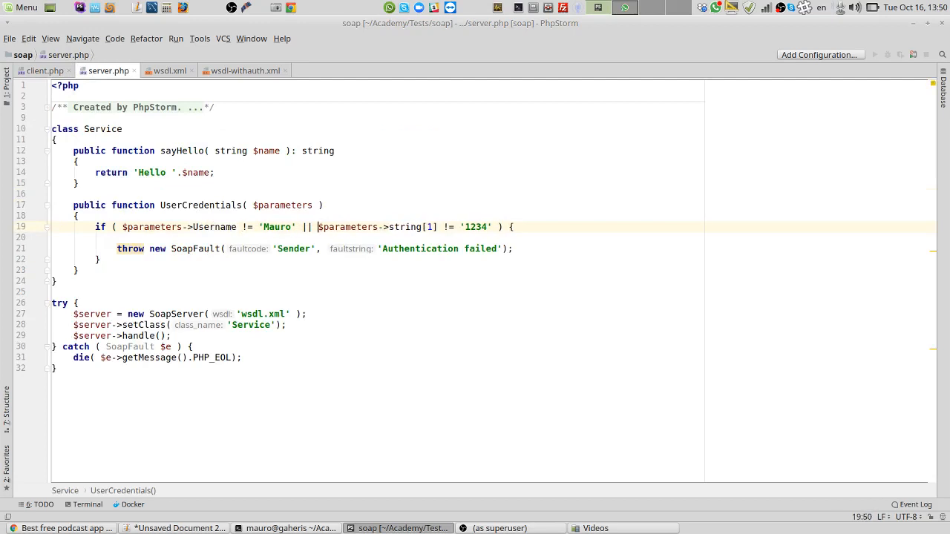
{"action": "double_click", "coordinate": [407, 227]}
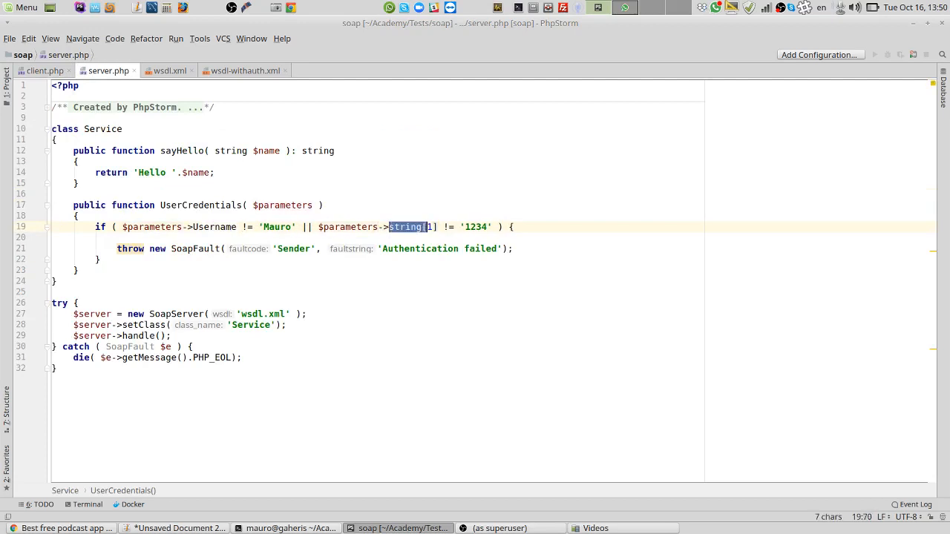
{"action": "type", "text": "Password"}
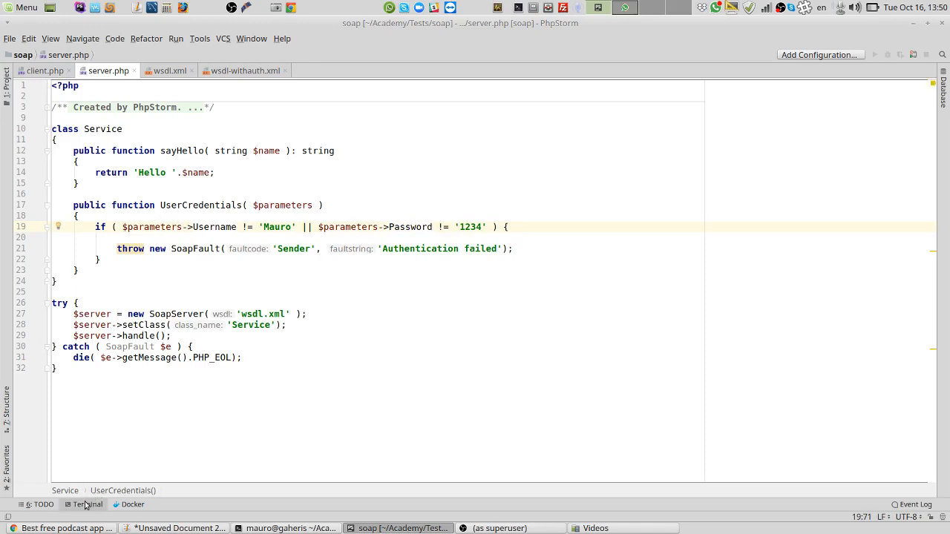
{"action": "left_click", "coordinate": [83, 505]}
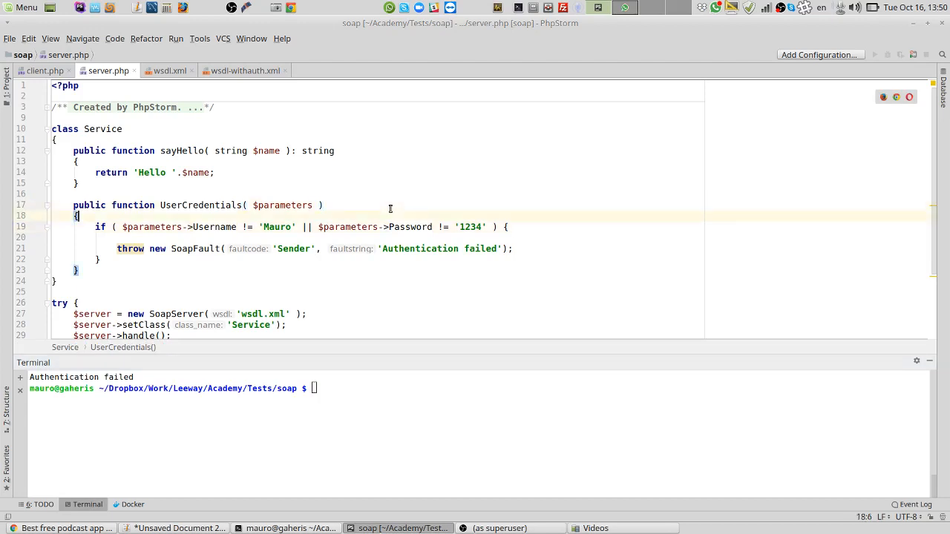
Log the received parameters in UserCredentials with error_log(print_r($parameters, 1));.
{"action": "type", "text": "error_log("}
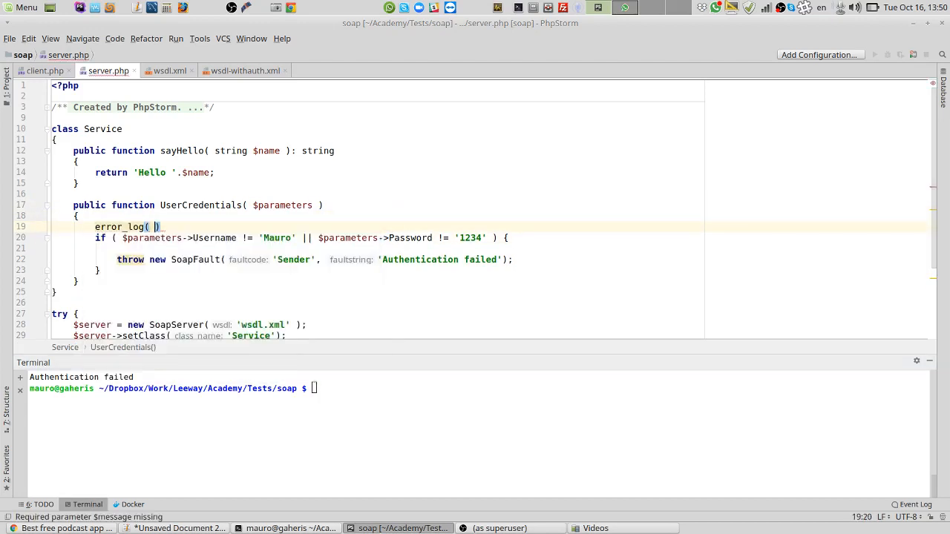
{"action": "type", "text": "printr"}
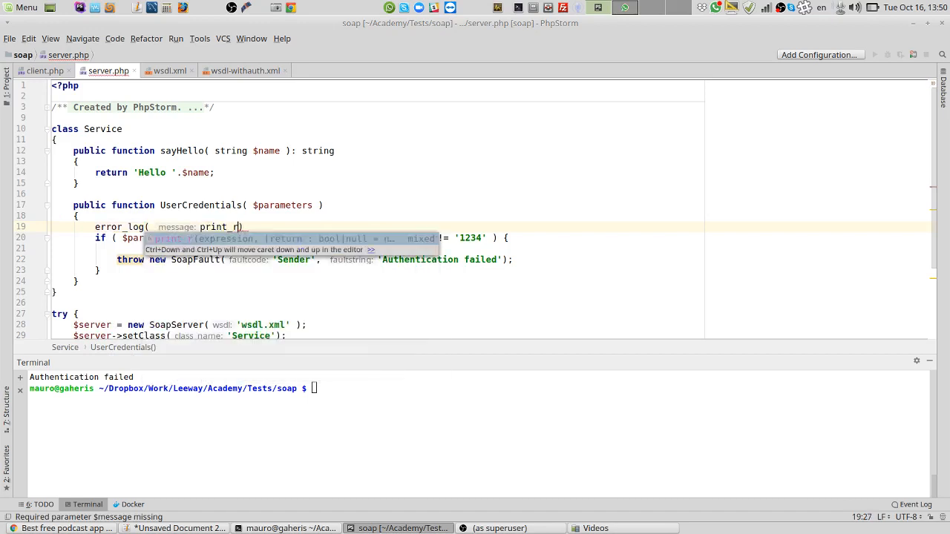
{"action": "type", "text": "($parameters, 1"}
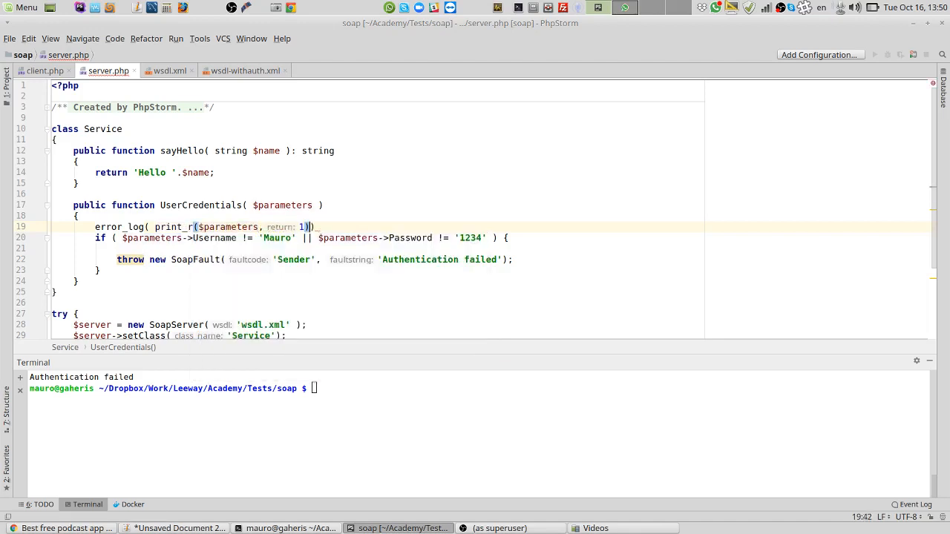
{"action": "type", "text": ";"}
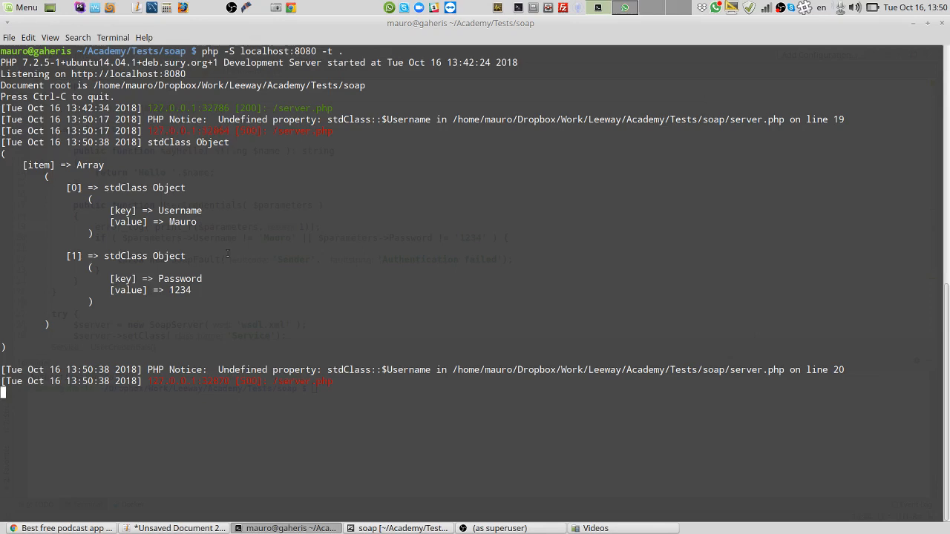
Rerun php client.php Mauro to read the logged item array and start changing the check to item.
{"action": "left_click", "coordinate": [404, 528]}
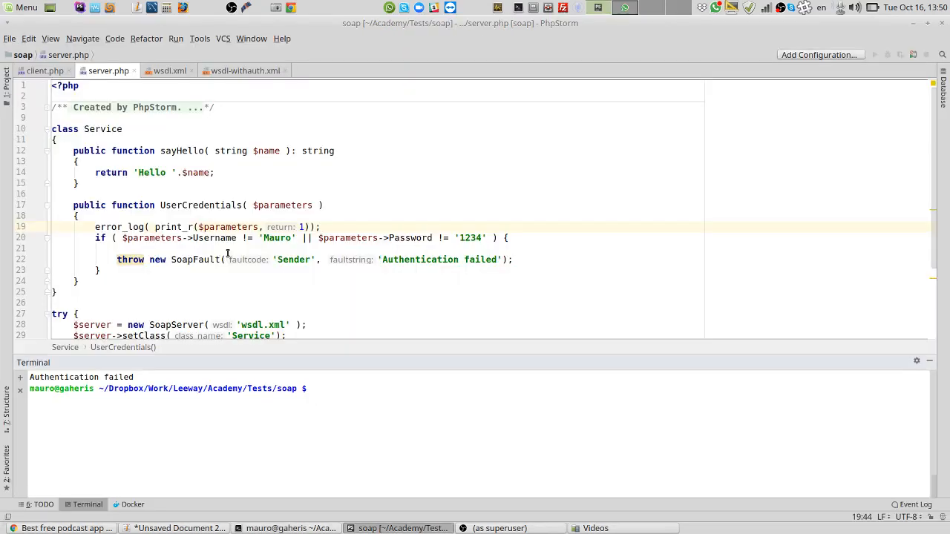
{"action": "type", "text": "clear; php client.php Mauro"}
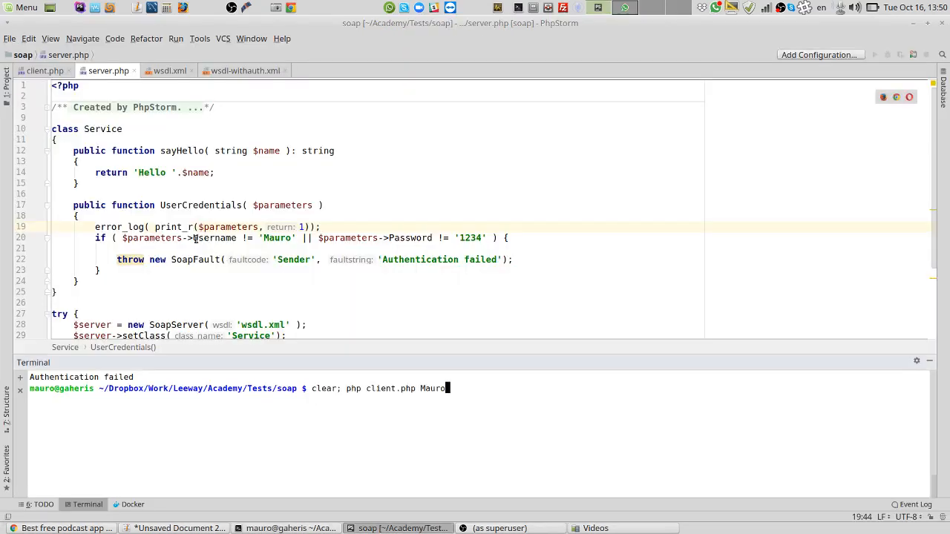
{"action": "type", "text": "item[0"}
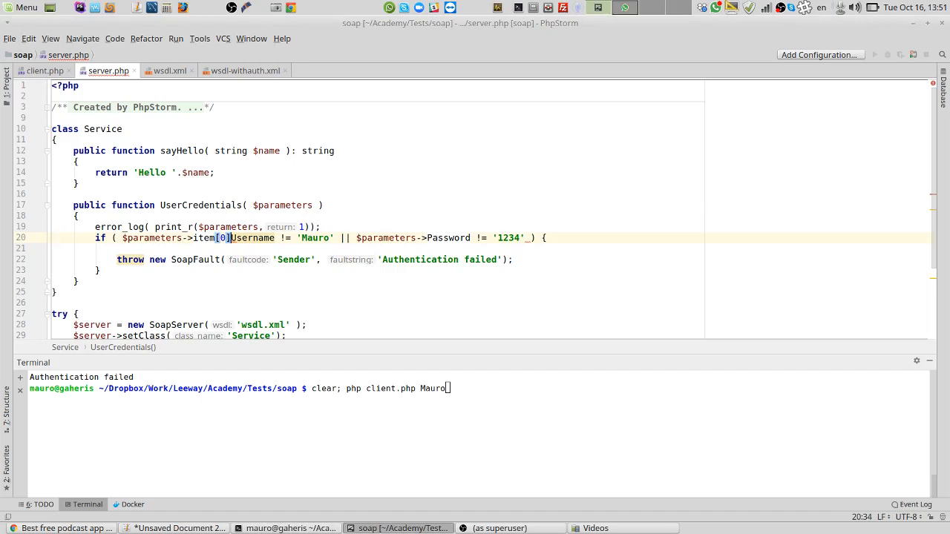
Compare item[0]->value and item[1]->value on the server, then edit client.php's Password value.
{"action": "type", "text": "->value"}
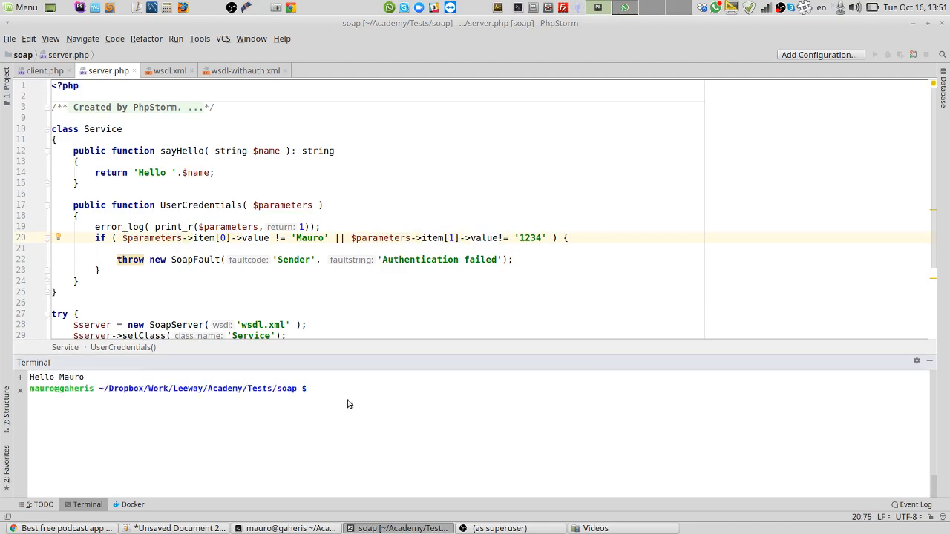
{"action": "mouse_move", "coordinate": [92, 389]}
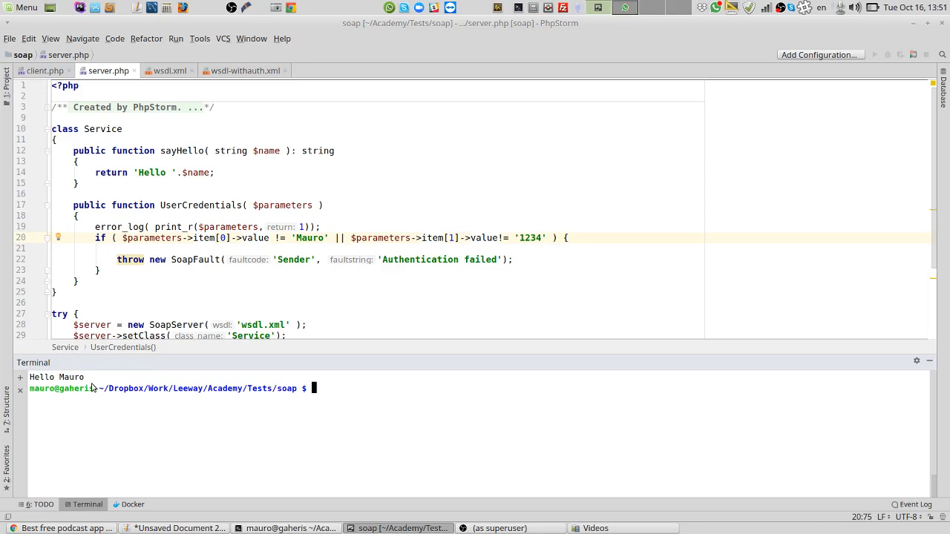
{"action": "left_click", "coordinate": [43, 71]}
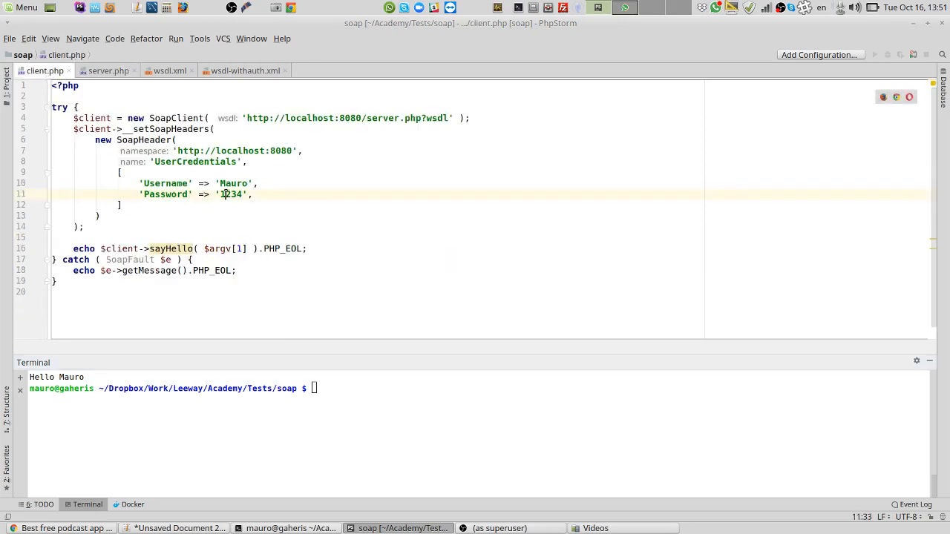
{"action": "type", "text": "2"}
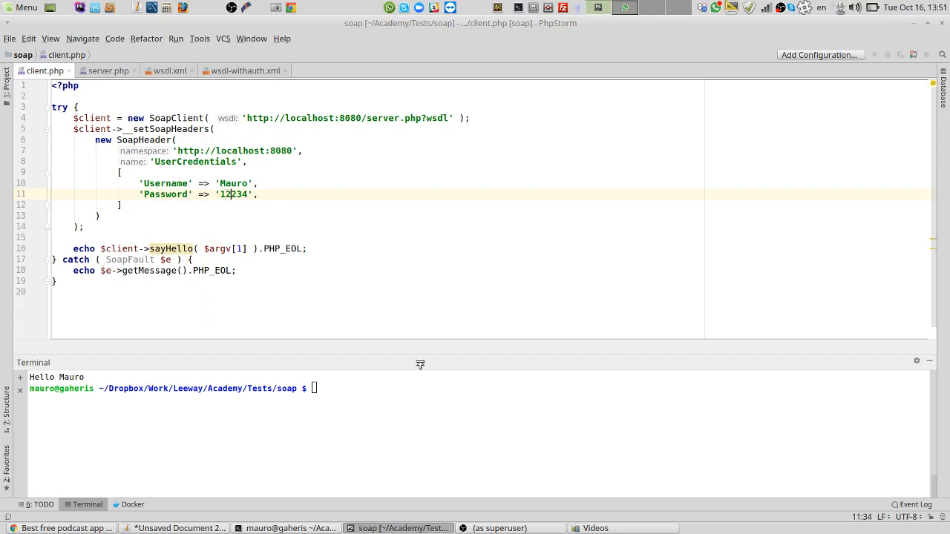